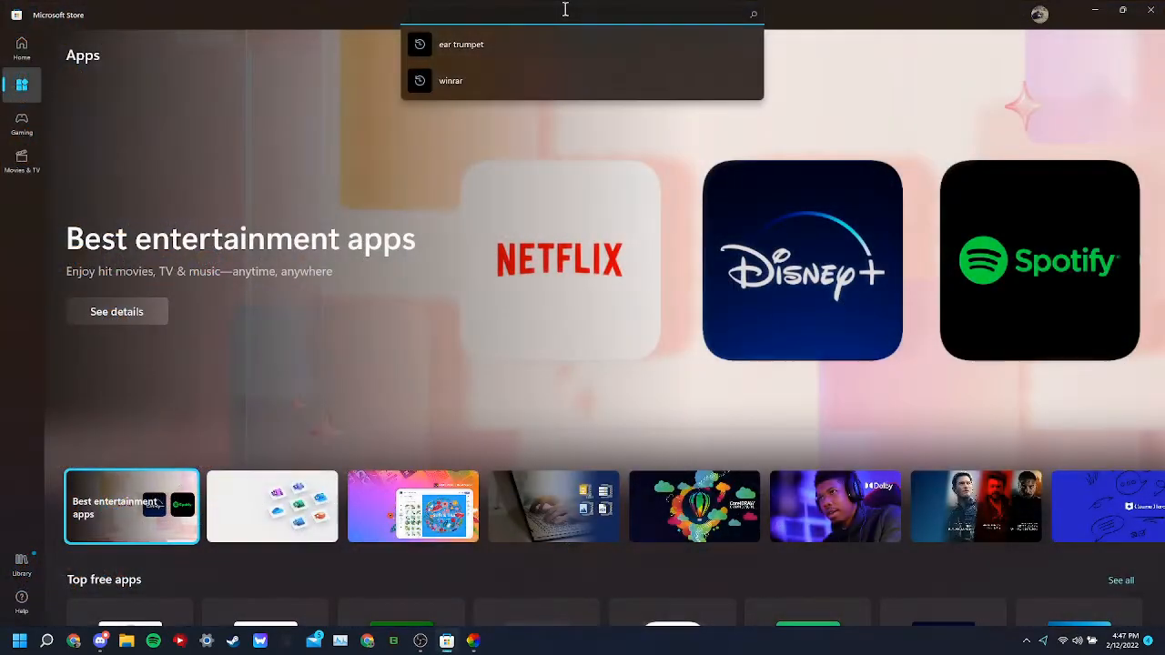
# Search the Store for 'live' and open the Lively Wallpaper app page.
pyautogui.write('lively')
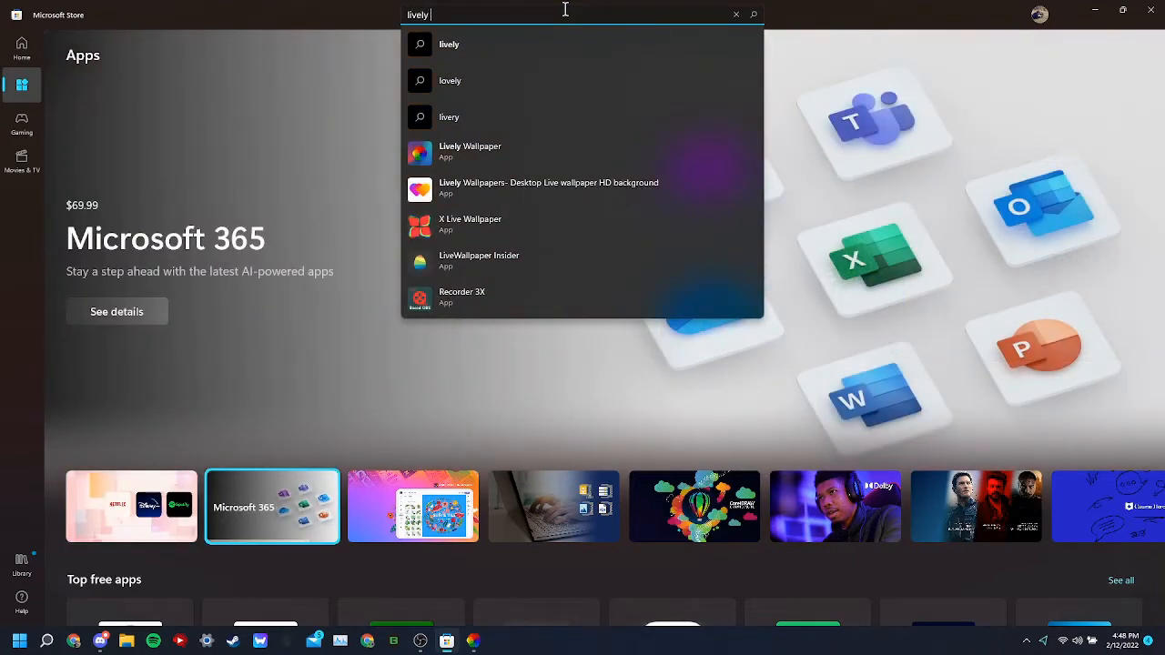
pyautogui.click(470, 151)
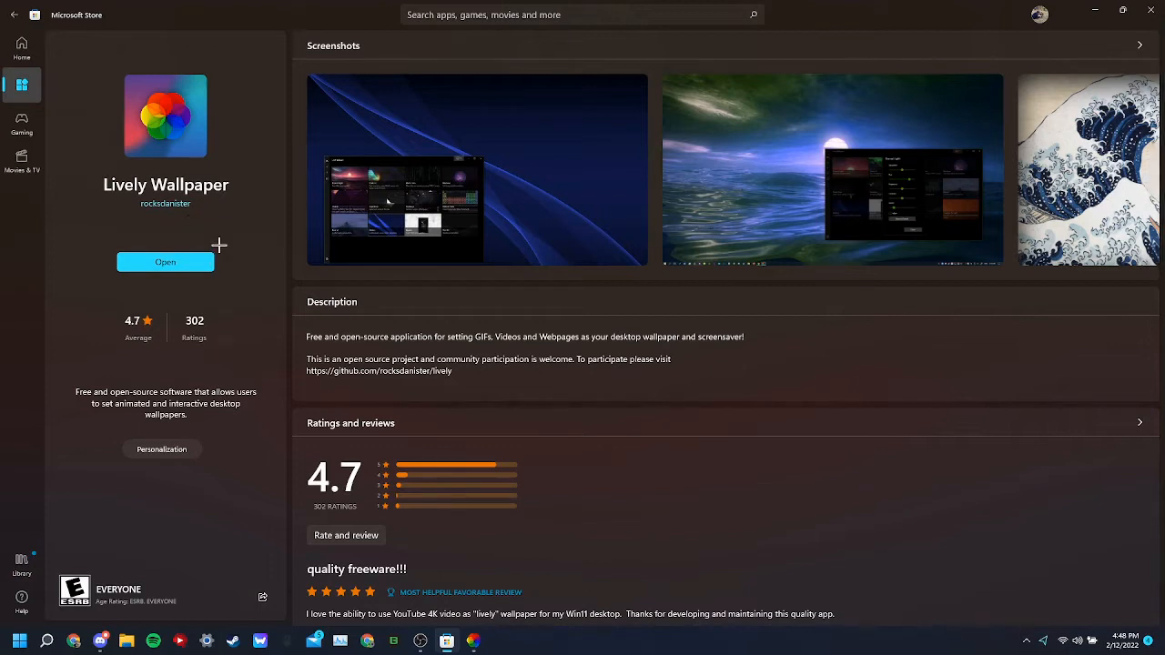
# Launch Lively Wallpaper from its store page and maximize its library window.
pyautogui.click(165, 262)
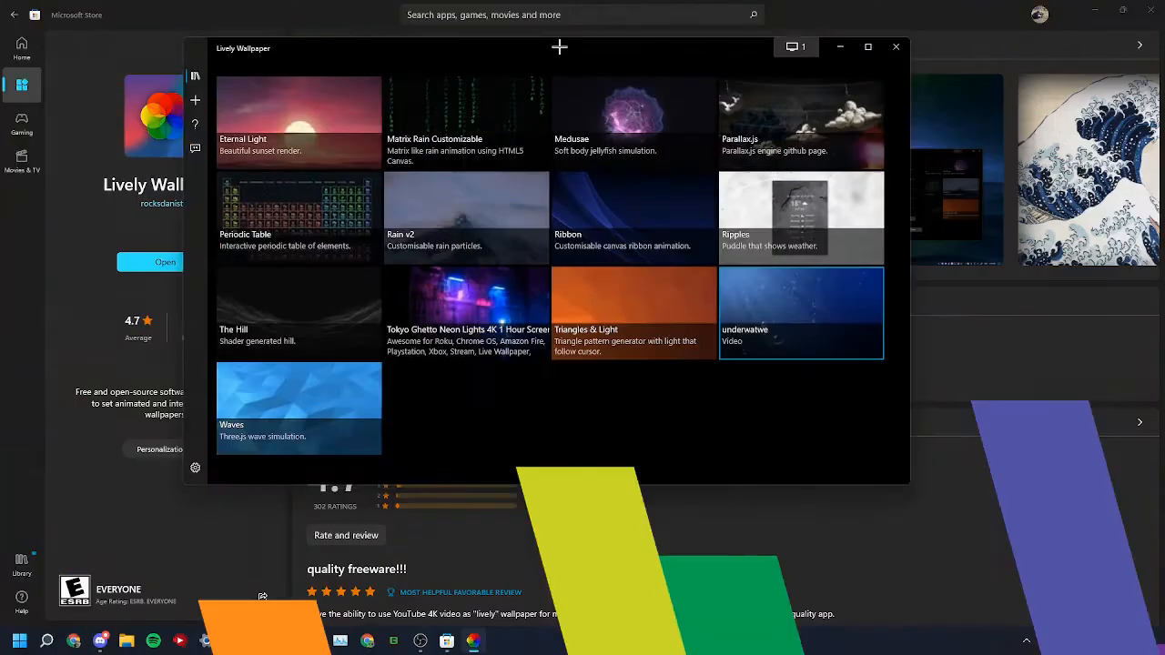
pyautogui.click(867, 47)
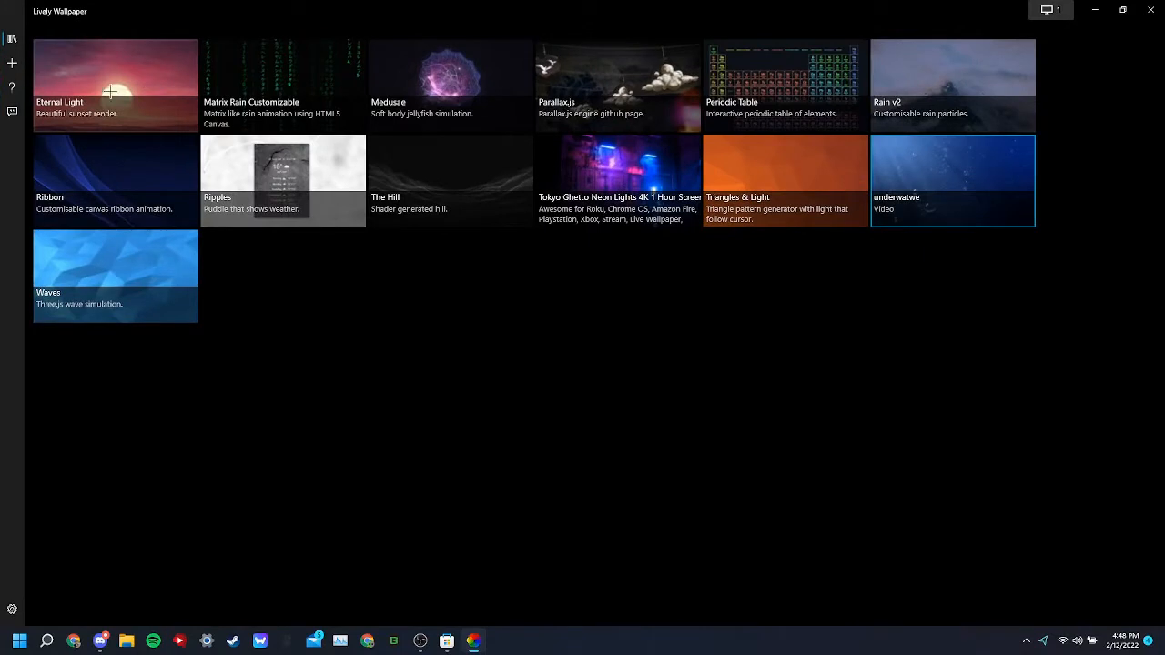
pyautogui.moveTo(69, 140)
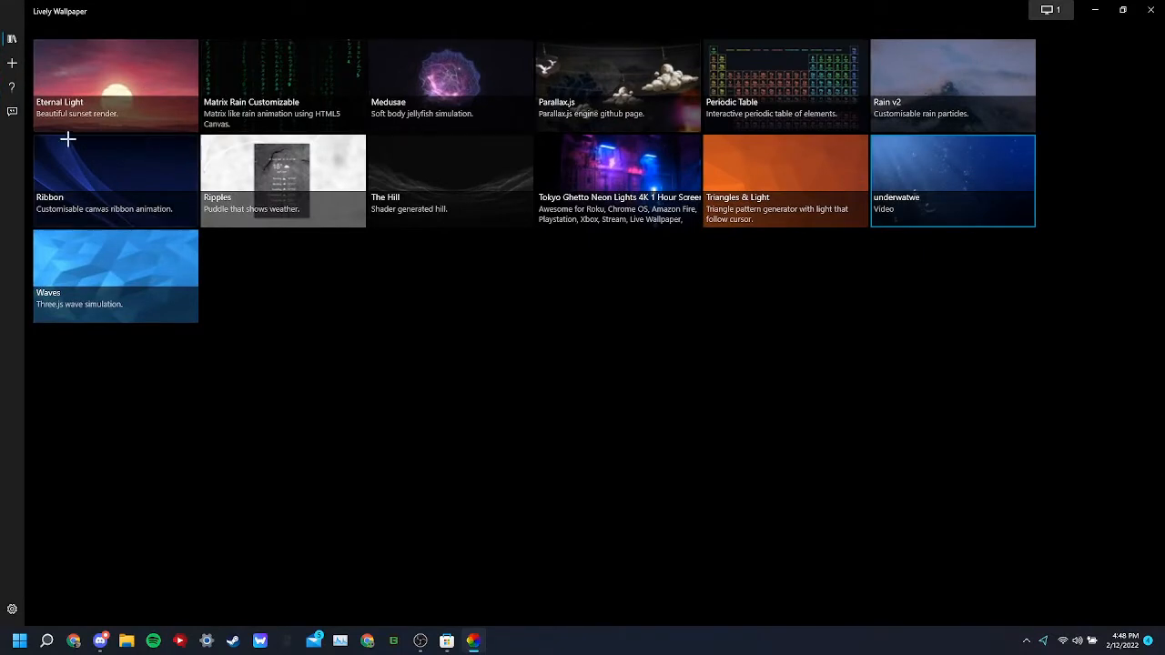
pyautogui.click(12, 62)
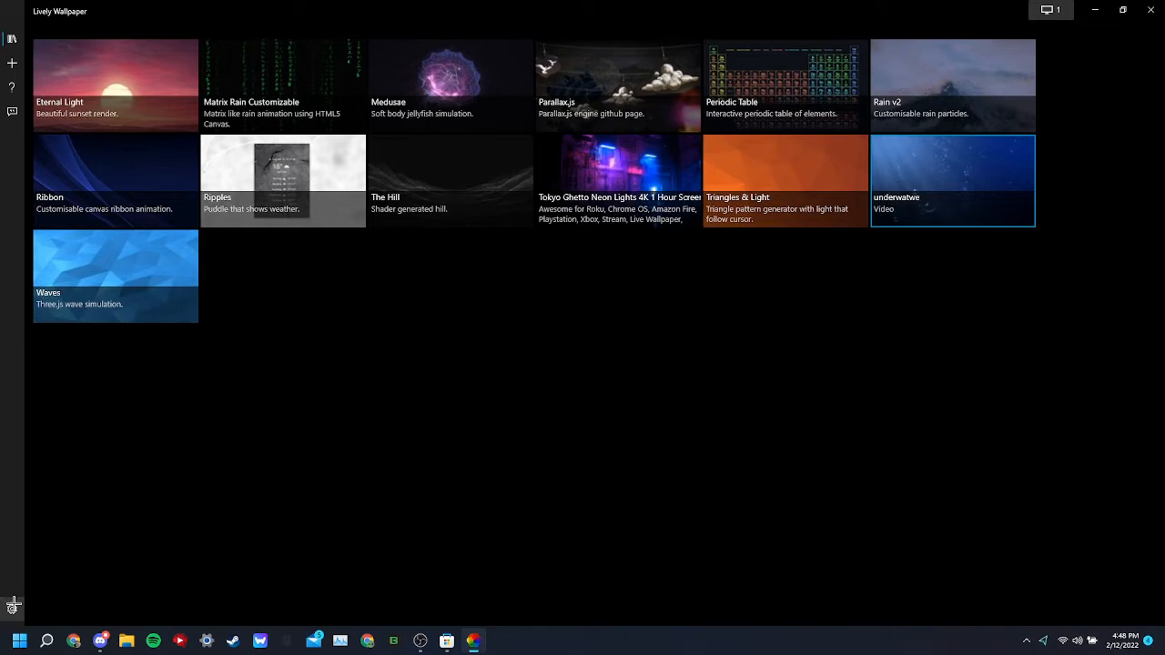
# Import the underwatwe video, keeping Create Preview checked, and confirm with OK.
pyautogui.click(12, 608)
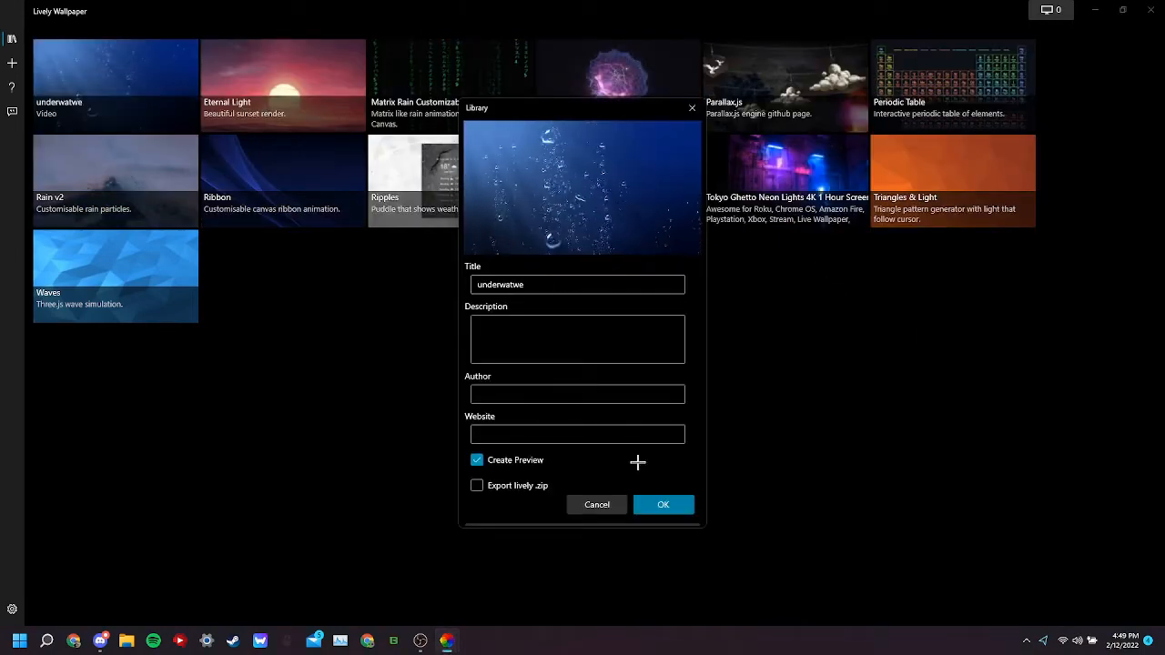
pyautogui.click(663, 505)
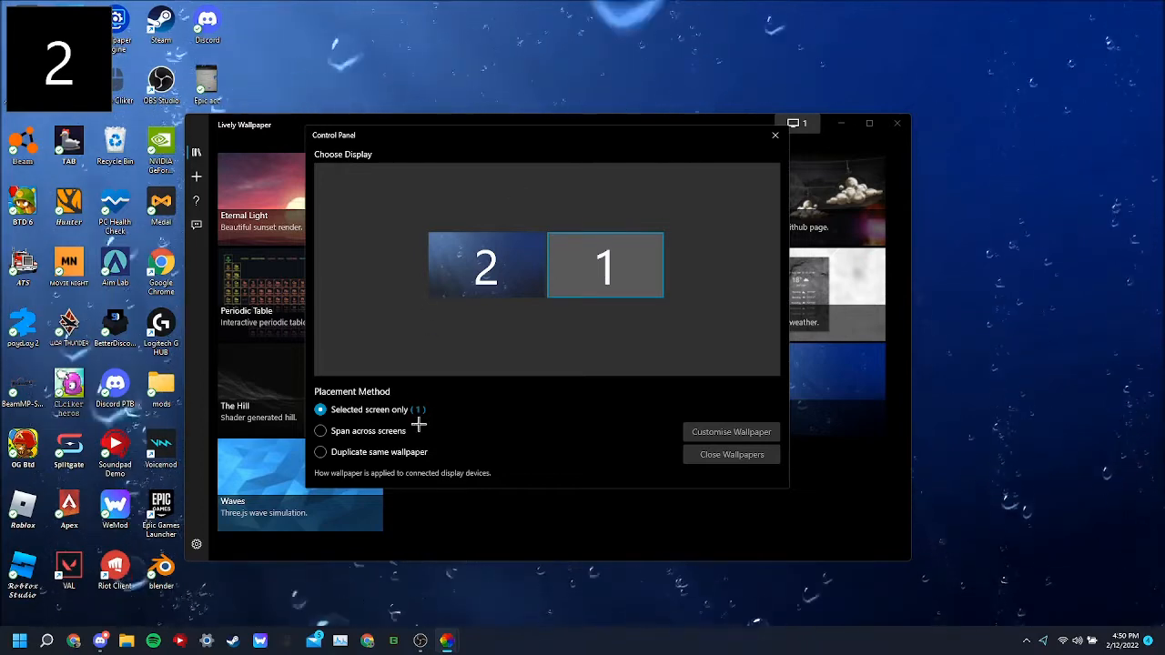
pyautogui.moveTo(526, 152)
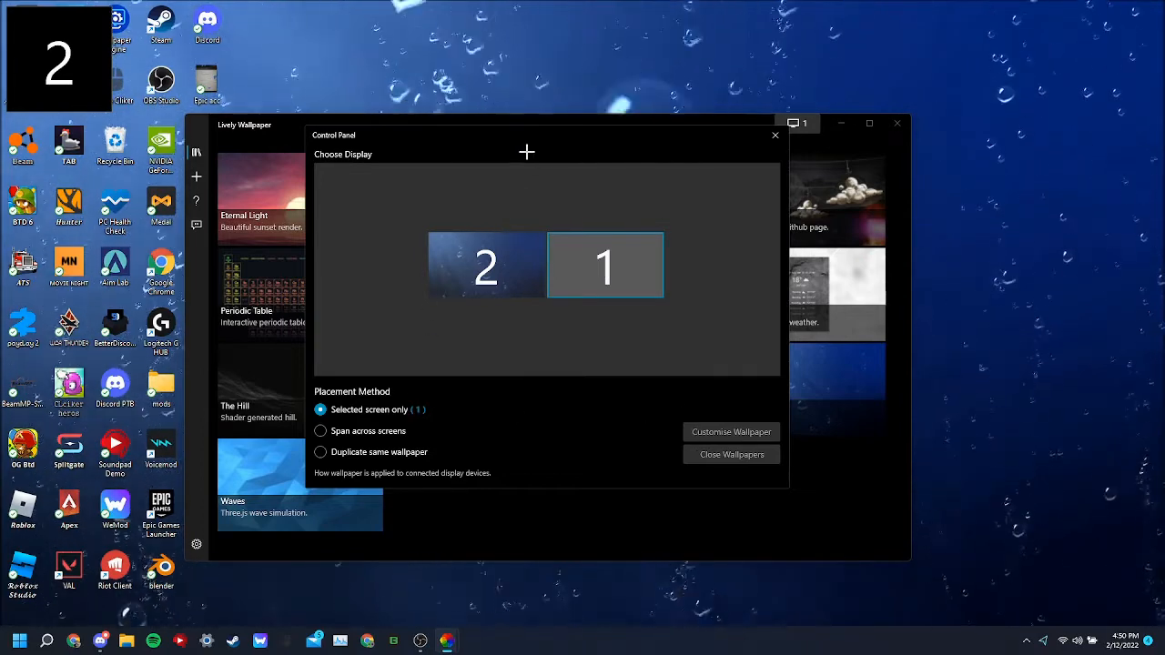